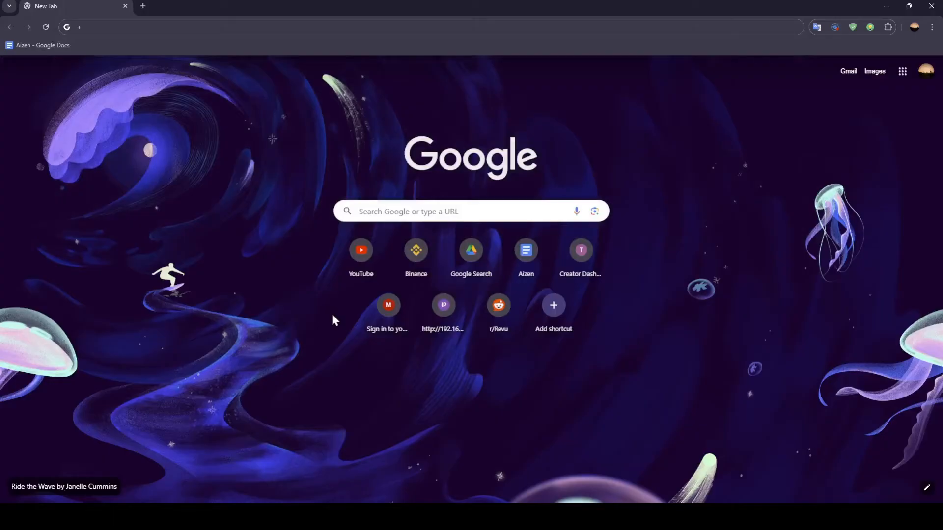
{"action": "mouse_move", "coordinate": [610, 234]}
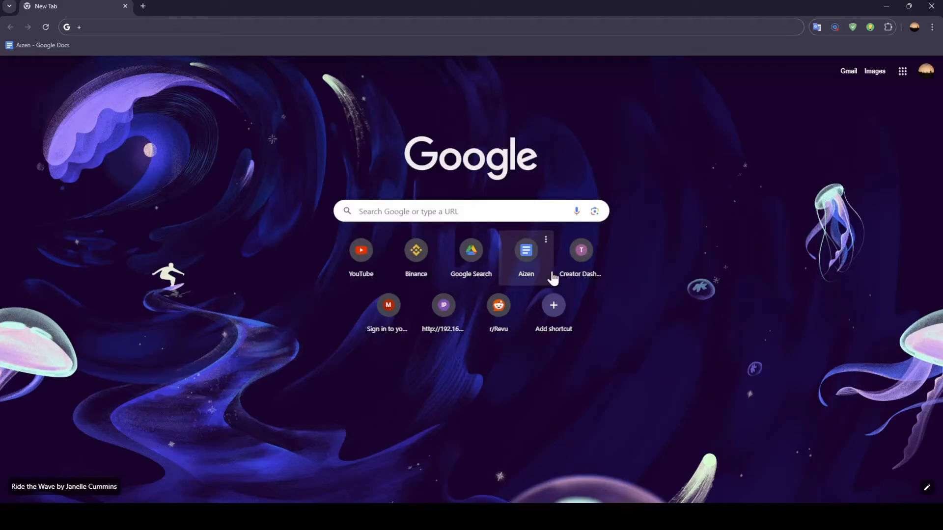
Search Google for 'epic games' and open the Epic Games Store site
{"action": "left_click", "coordinate": [450, 211]}
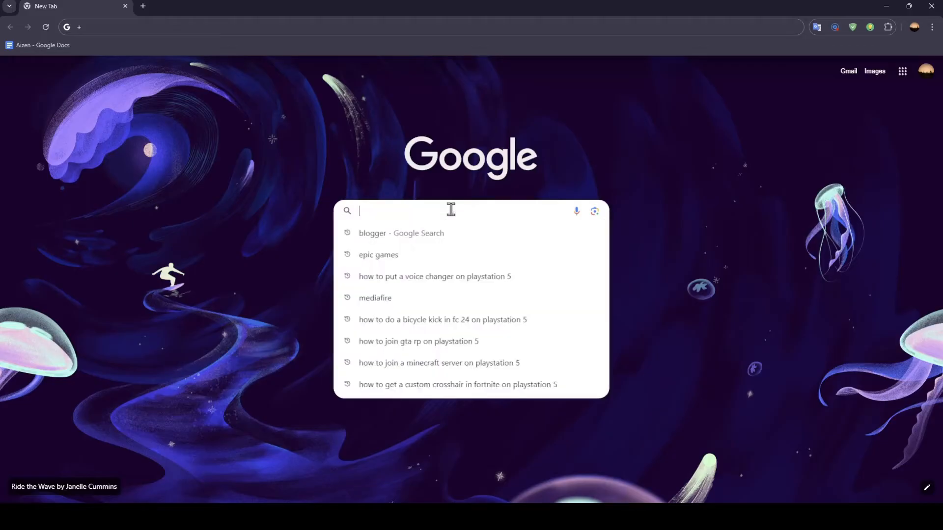
{"action": "type", "text": "epic games"}
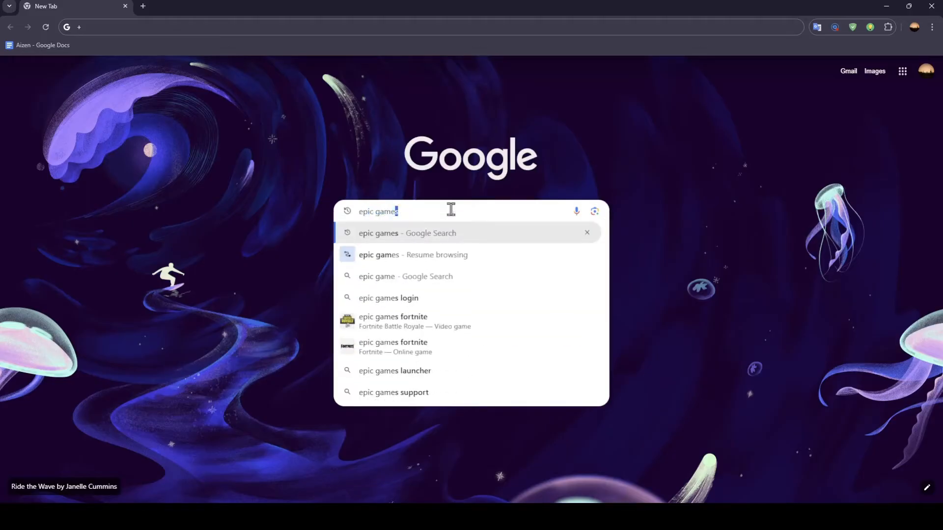
{"action": "left_click", "coordinate": [407, 233]}
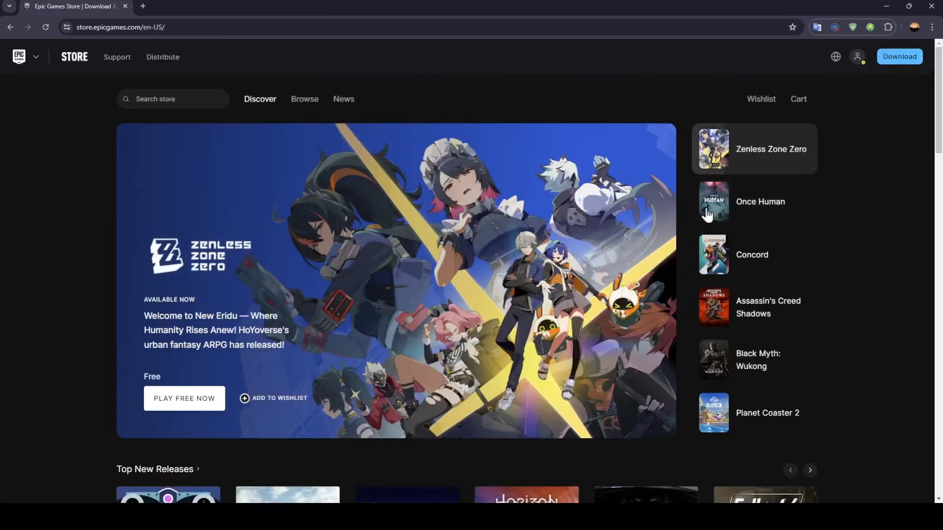
Reach the Epic Games sign-in page from the profile icon
{"action": "left_click", "coordinate": [856, 56]}
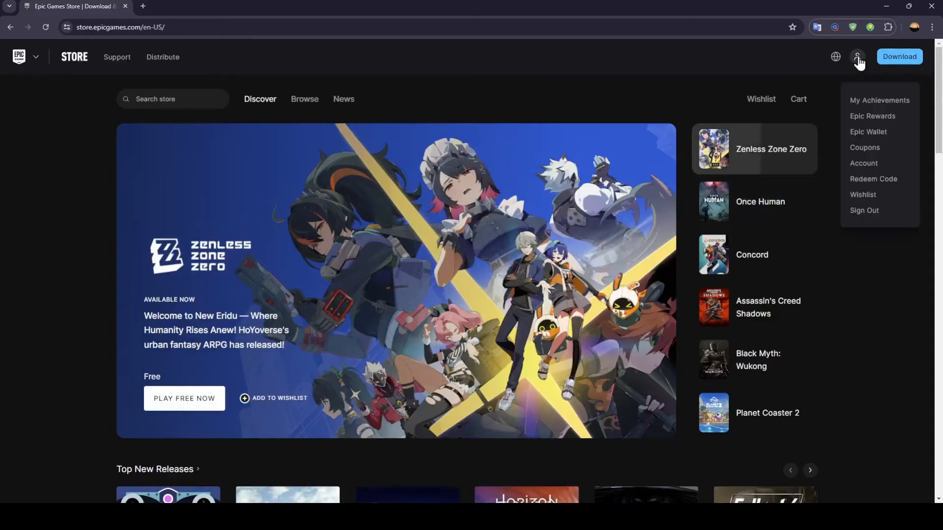
{"action": "left_click", "coordinate": [863, 210]}
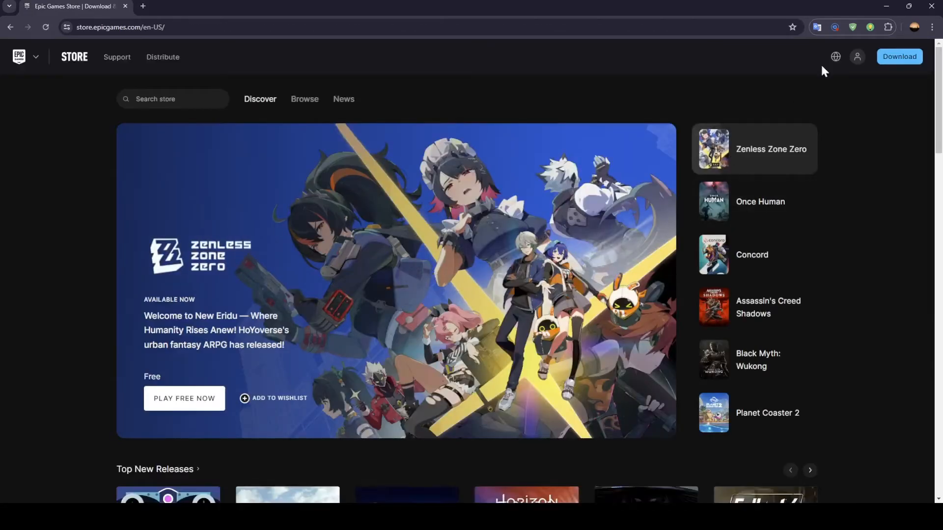
{"action": "left_click", "coordinate": [857, 57]}
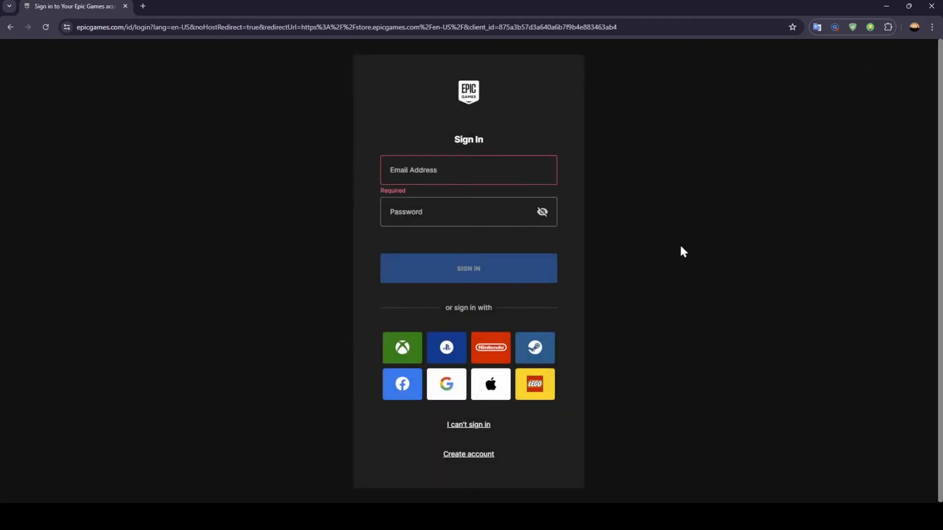
Start creating an Epic Games account with birth month July and day 3
{"action": "left_click", "coordinate": [468, 453]}
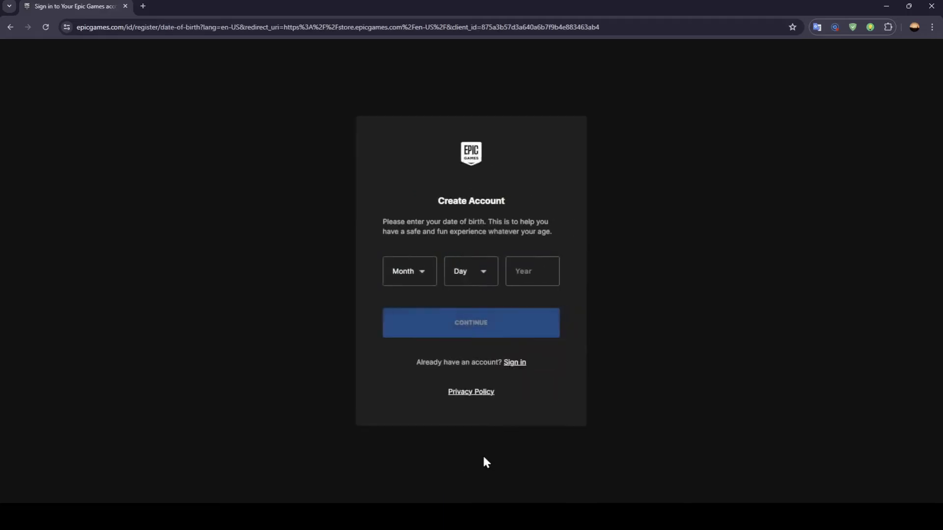
{"action": "mouse_move", "coordinate": [470, 270]}
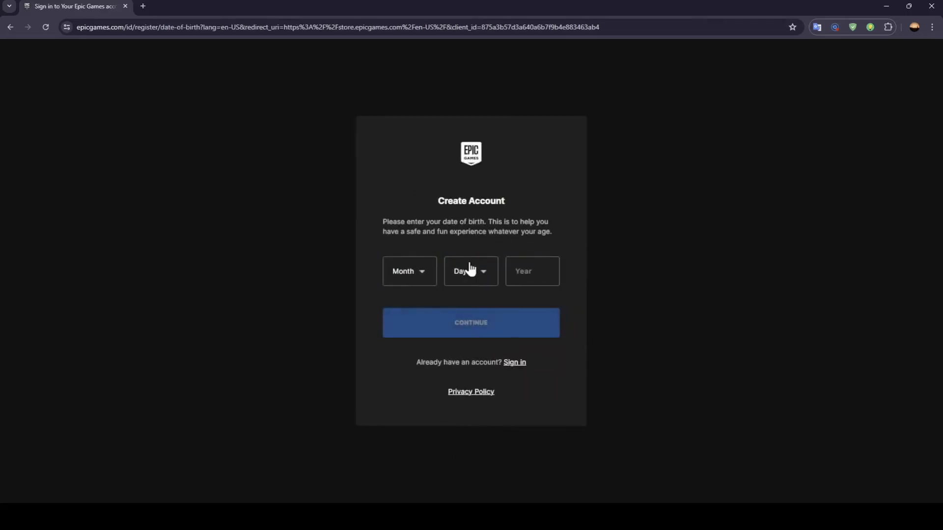
{"action": "left_click", "coordinate": [408, 271]}
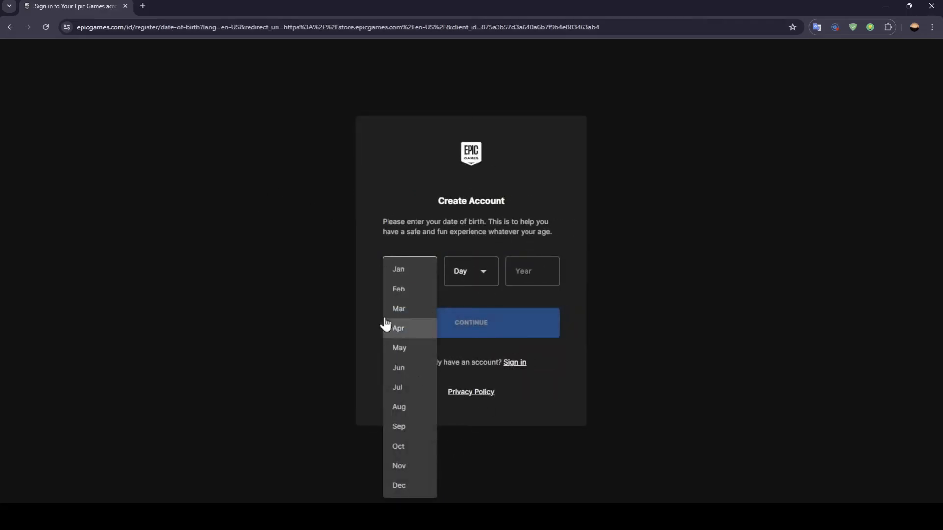
{"action": "mouse_move", "coordinate": [469, 234]}
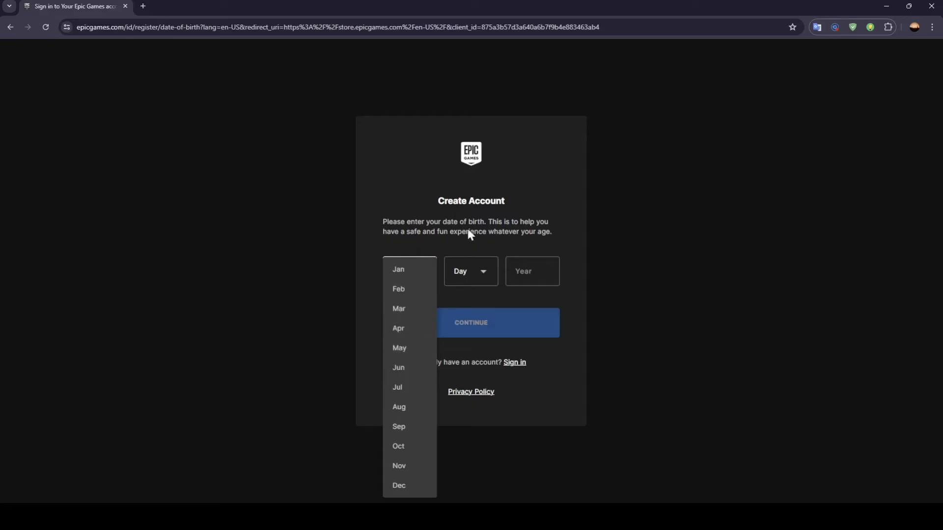
{"action": "left_click", "coordinate": [396, 387]}
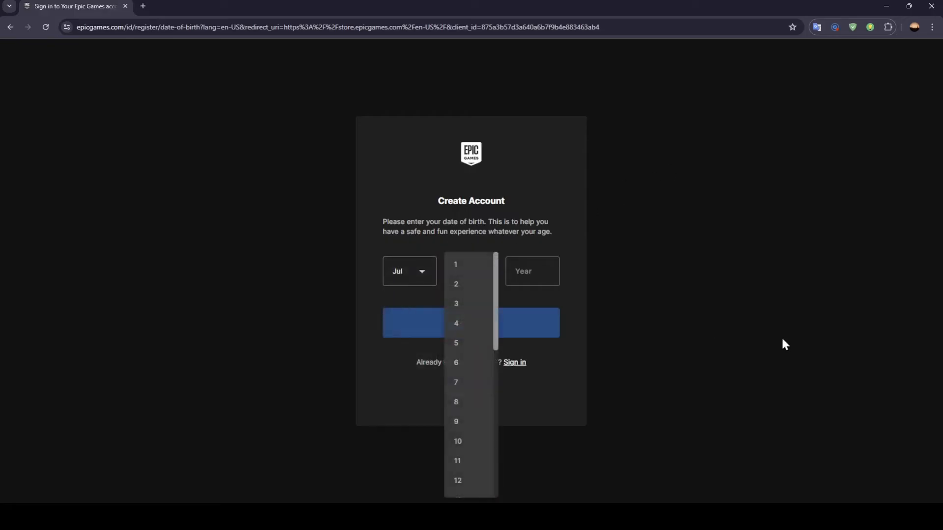
{"action": "left_click", "coordinate": [455, 303]}
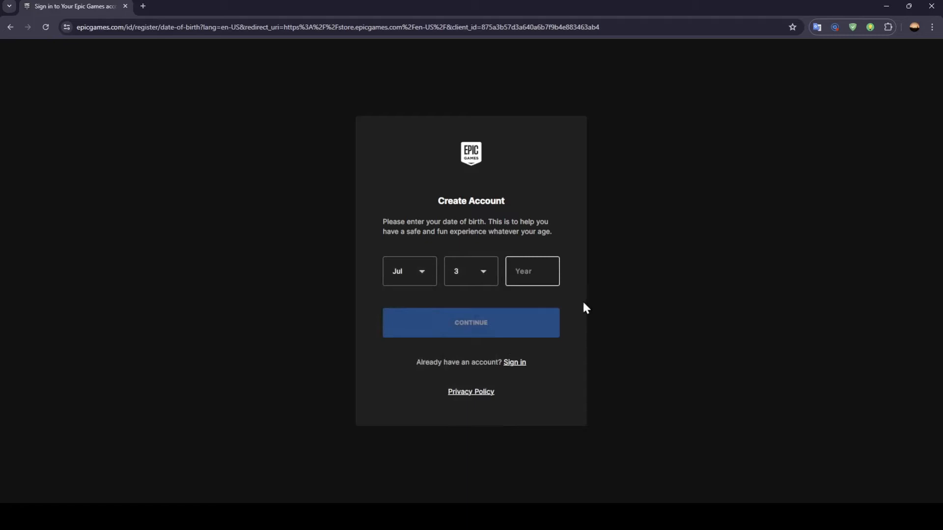
Enter birth year 2002, continue, then go back to the store
{"action": "type", "text": "2002"}
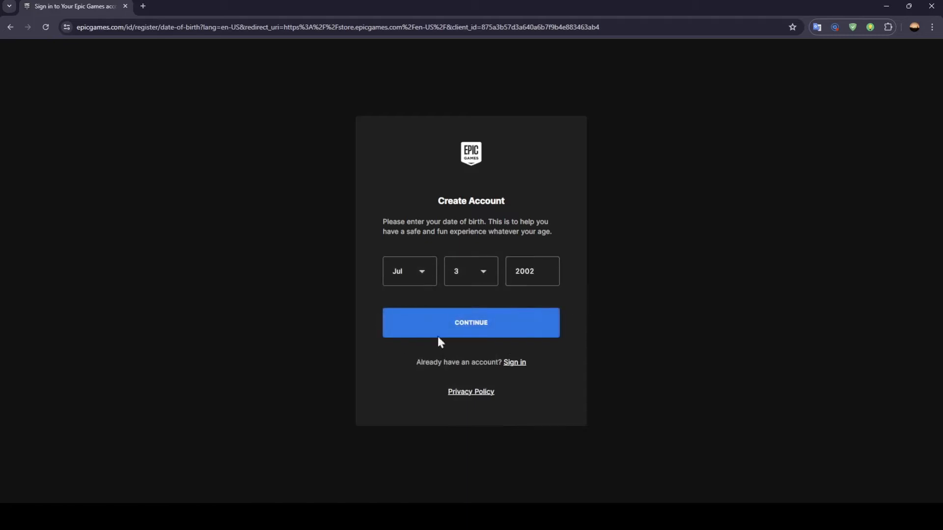
{"action": "left_click", "coordinate": [471, 322]}
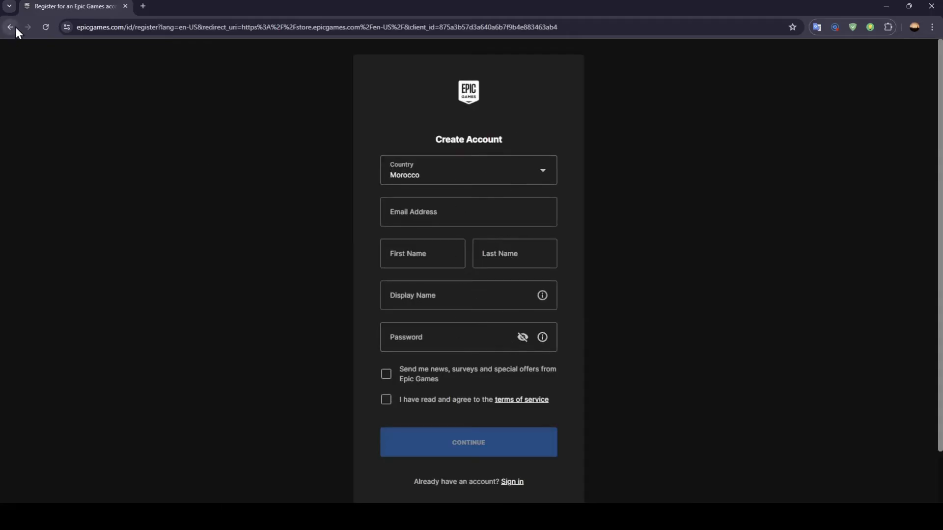
{"action": "left_click", "coordinate": [10, 27]}
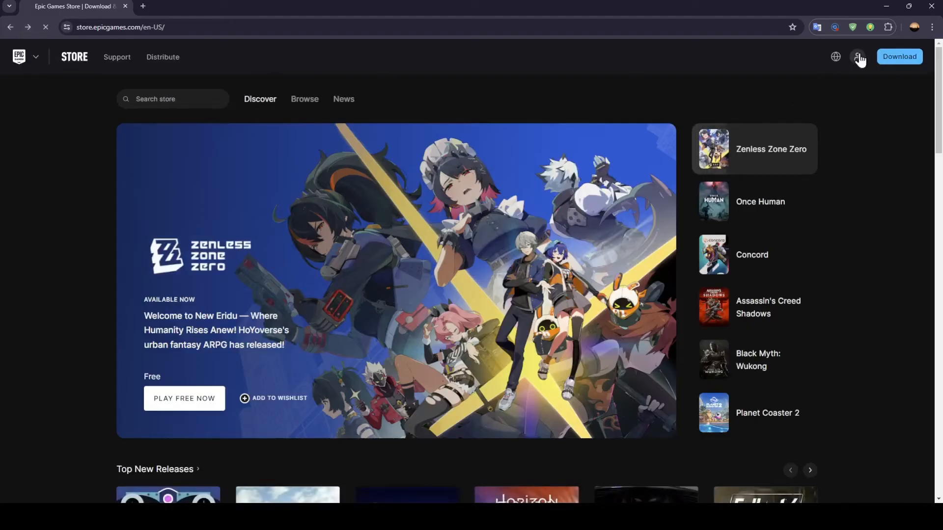
Sign in to the Epic Games account and open Account Settings from the profile menu
{"action": "left_click", "coordinate": [859, 57]}
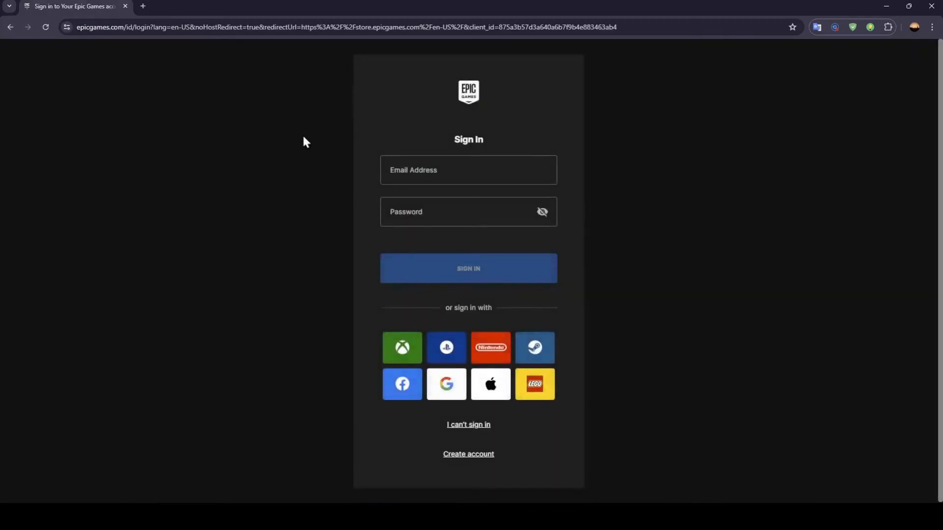
{"action": "left_click", "coordinate": [28, 27]}
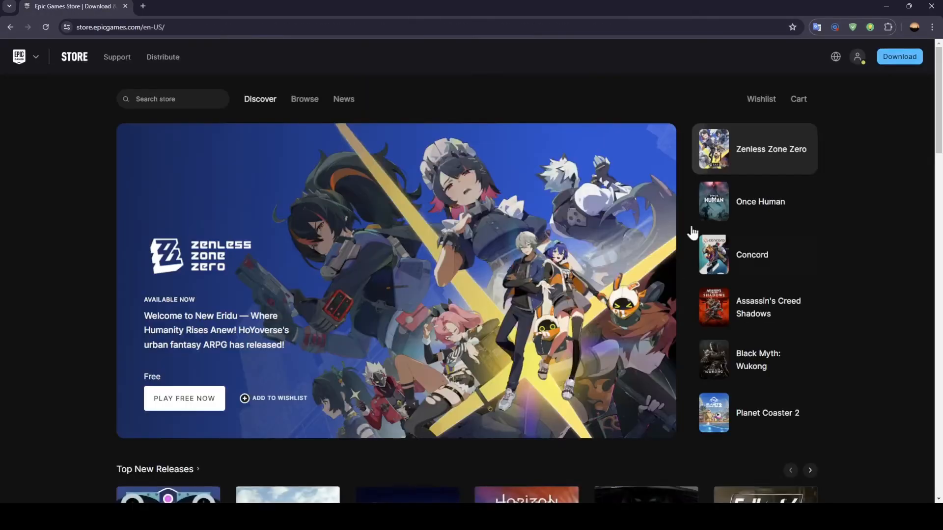
{"action": "mouse_move", "coordinate": [389, 331]}
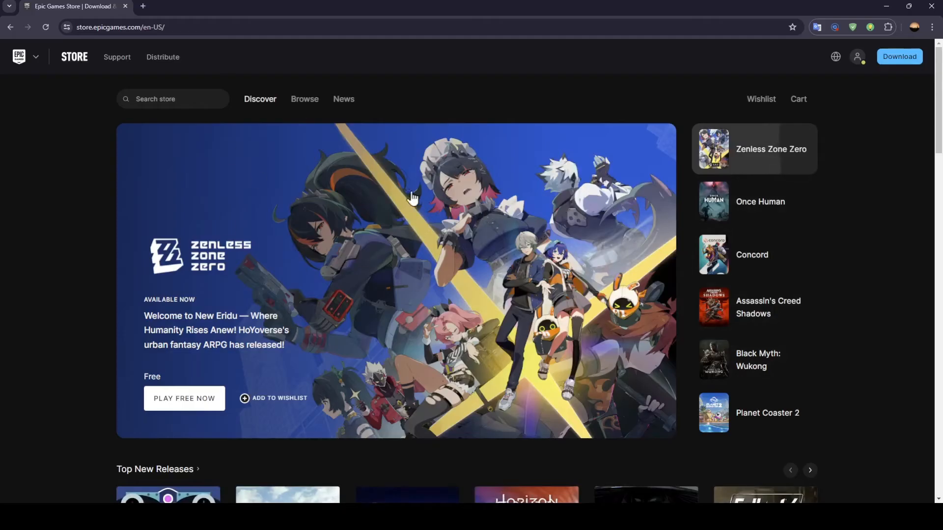
{"action": "left_click", "coordinate": [857, 57]}
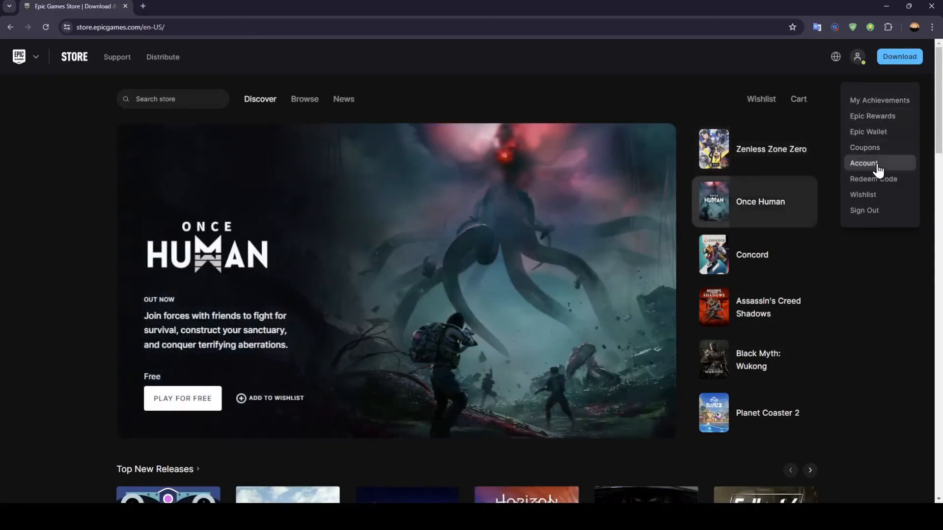
{"action": "left_click", "coordinate": [864, 163]}
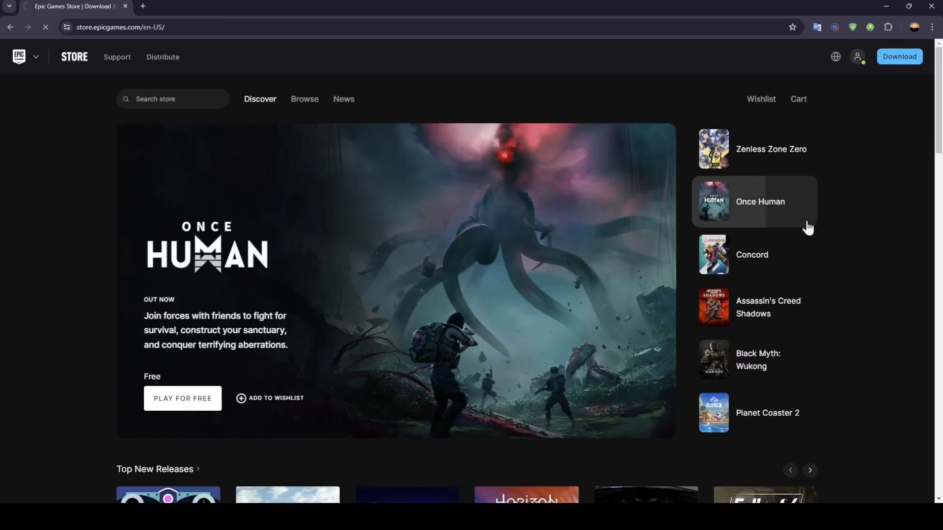
{"action": "left_click", "coordinate": [859, 57]}
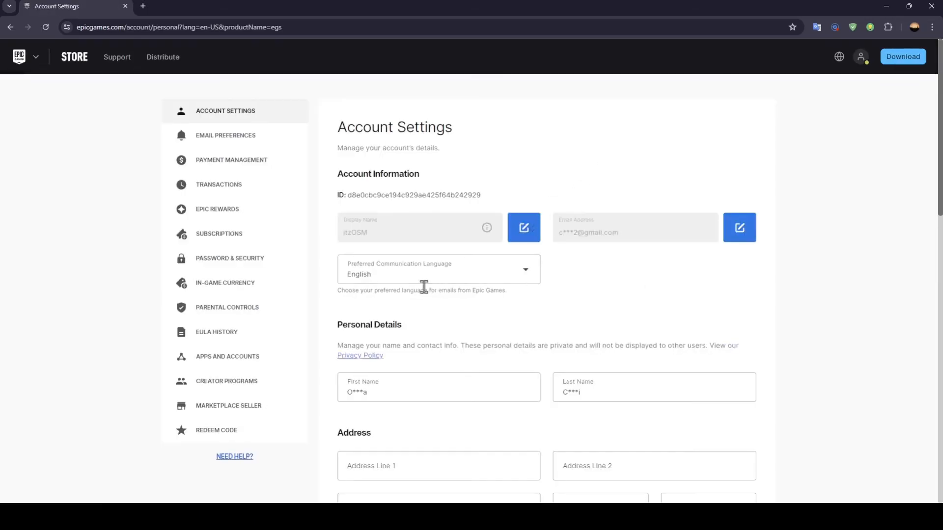
{"action": "mouse_move", "coordinate": [193, 97]}
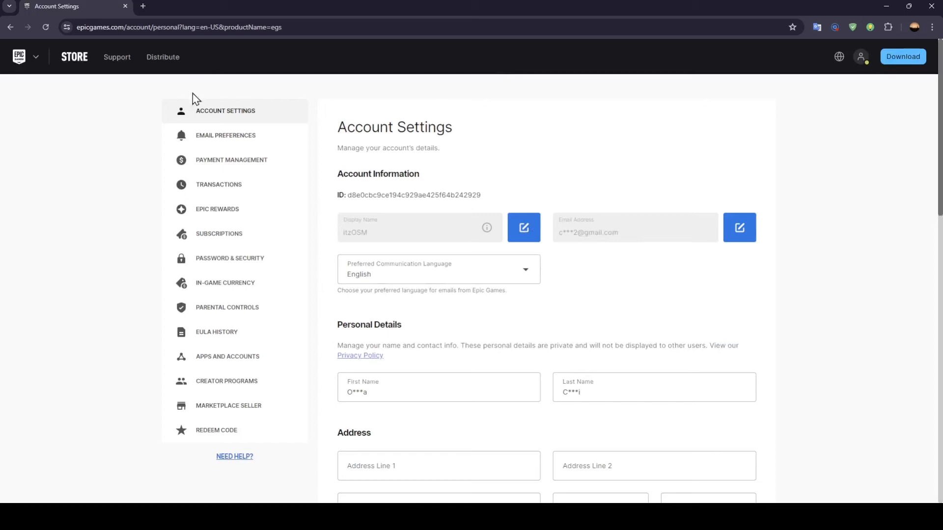
{"action": "mouse_move", "coordinate": [535, 110]}
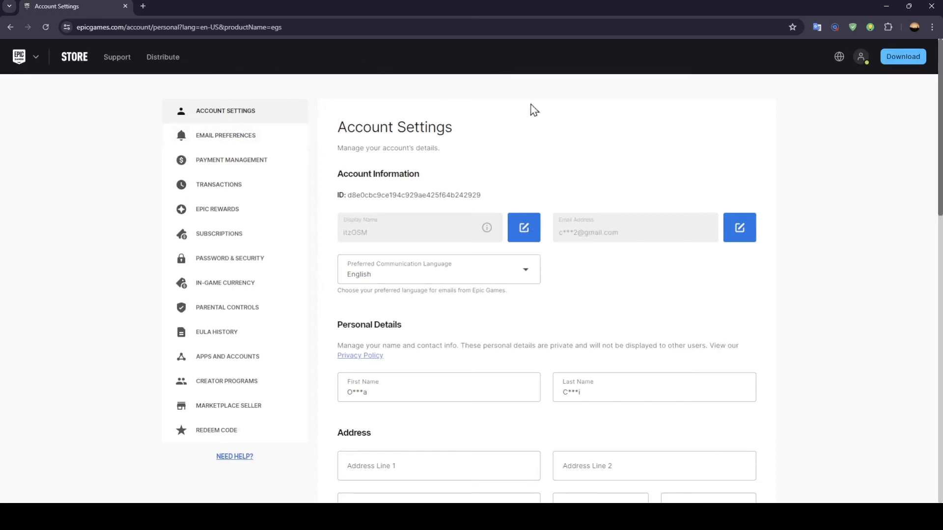
{"action": "mouse_move", "coordinate": [206, 394]}
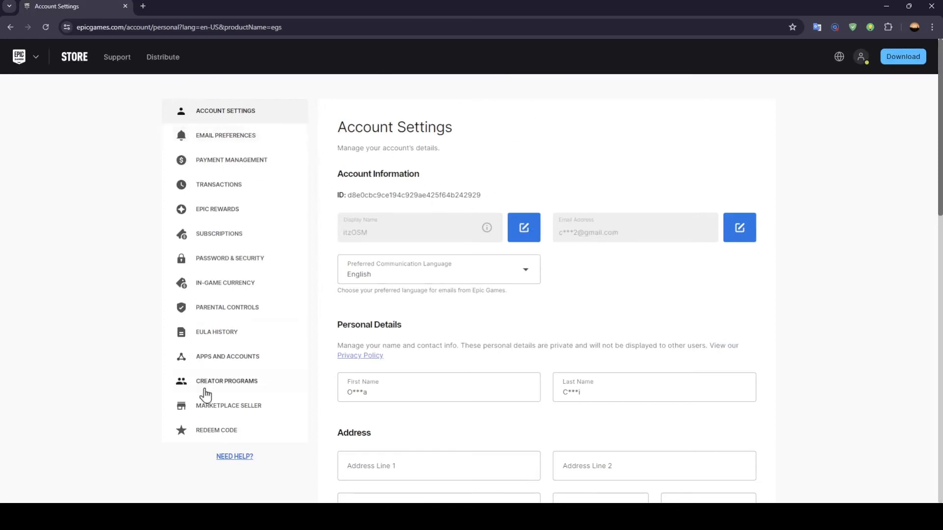
{"action": "mouse_move", "coordinate": [227, 424]}
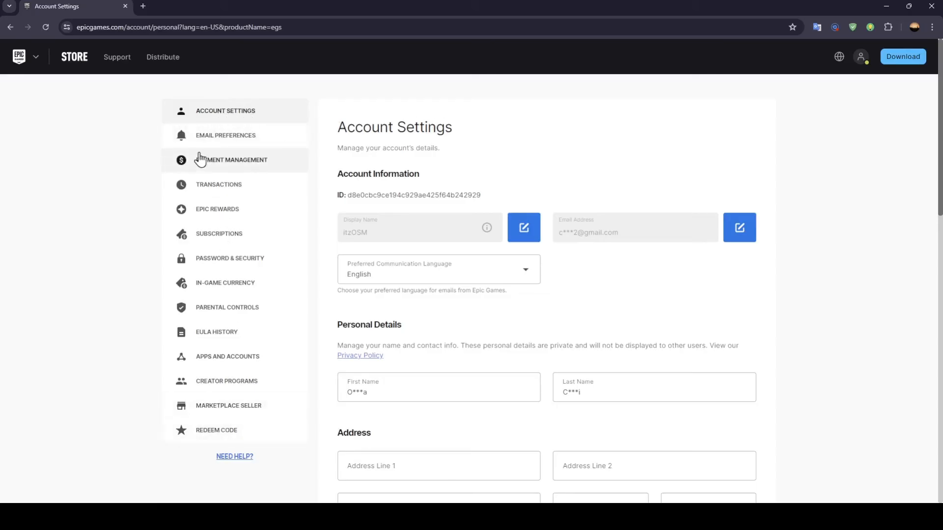
{"action": "mouse_move", "coordinate": [191, 205]}
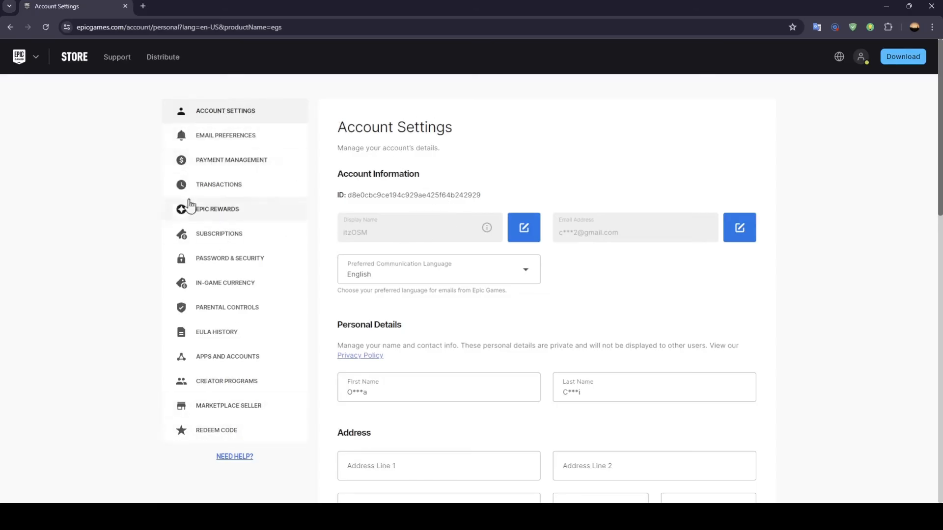
{"action": "mouse_move", "coordinate": [227, 238]}
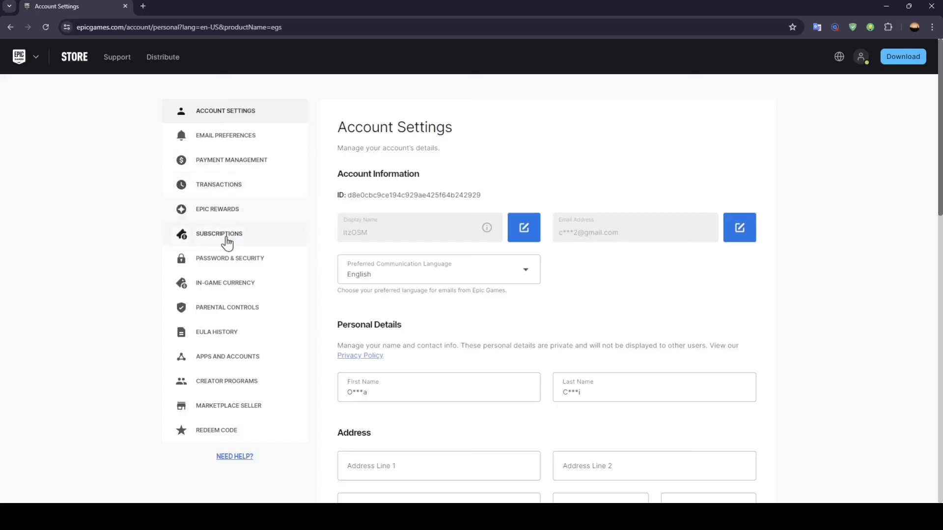
{"action": "mouse_move", "coordinate": [231, 356]}
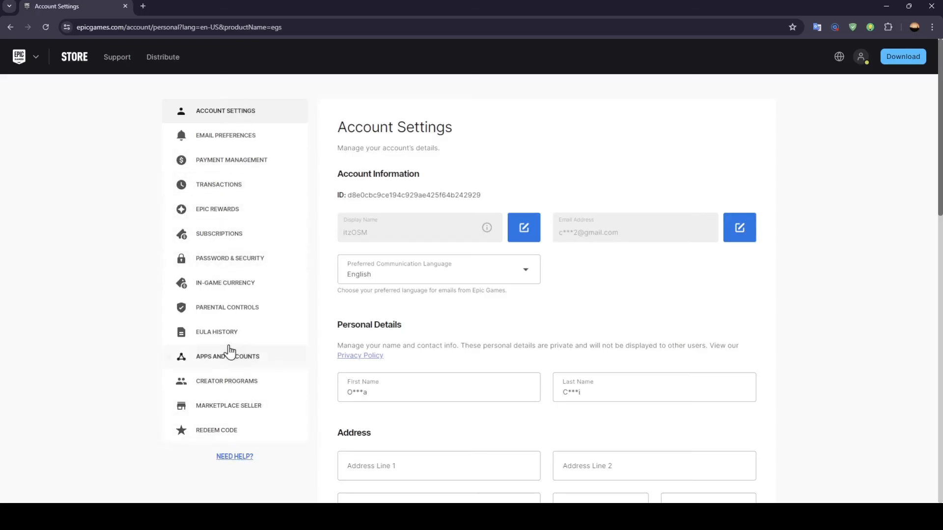
{"action": "mouse_move", "coordinate": [218, 367]}
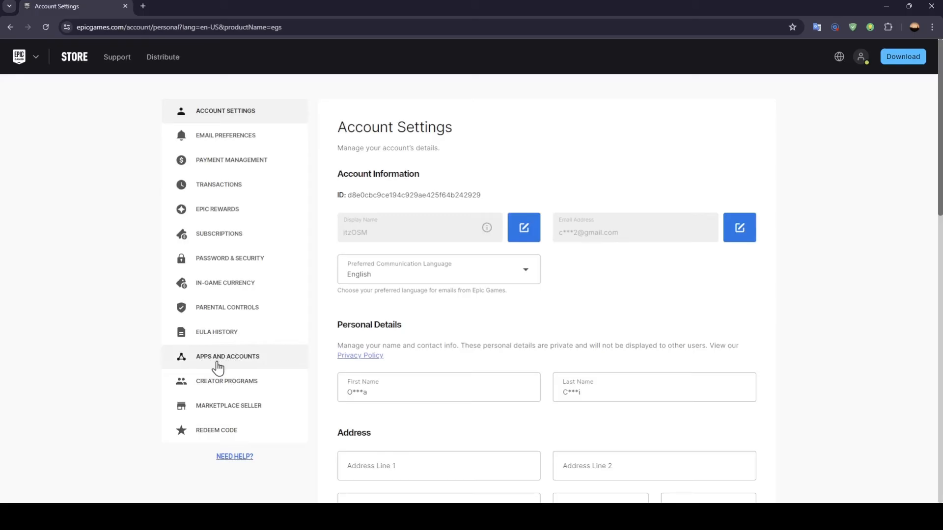
Switch to APPS AND ACCOUNTS to view linked Twitch and PlayStation Network
{"action": "left_click", "coordinate": [227, 355]}
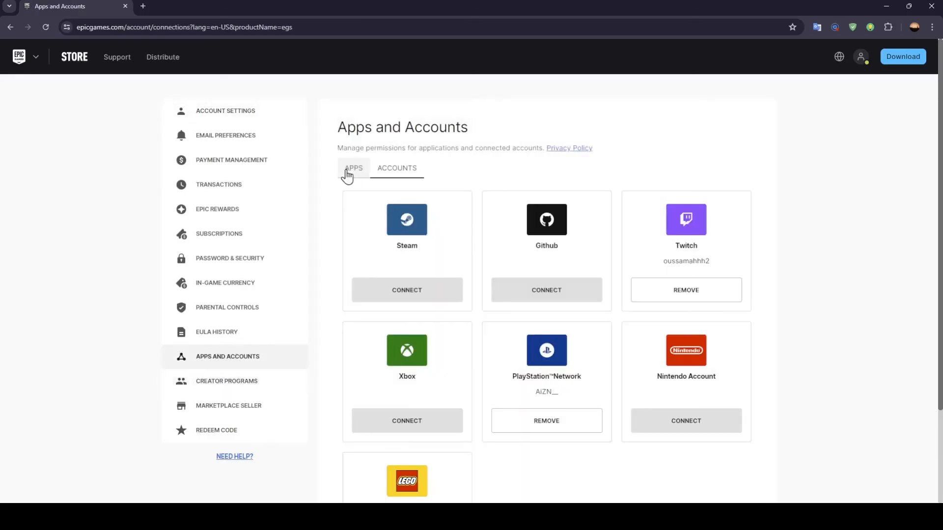
{"action": "mouse_move", "coordinate": [396, 168]}
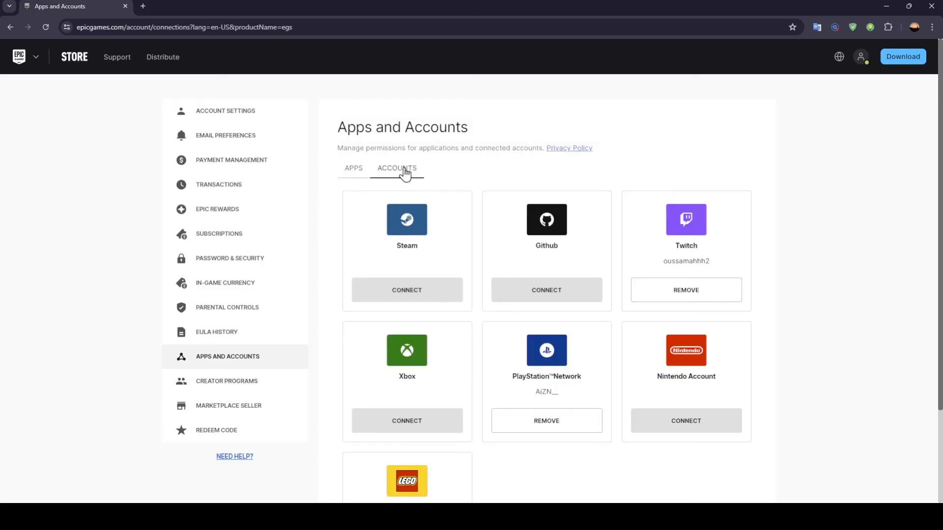
{"action": "mouse_move", "coordinate": [938, 233]}
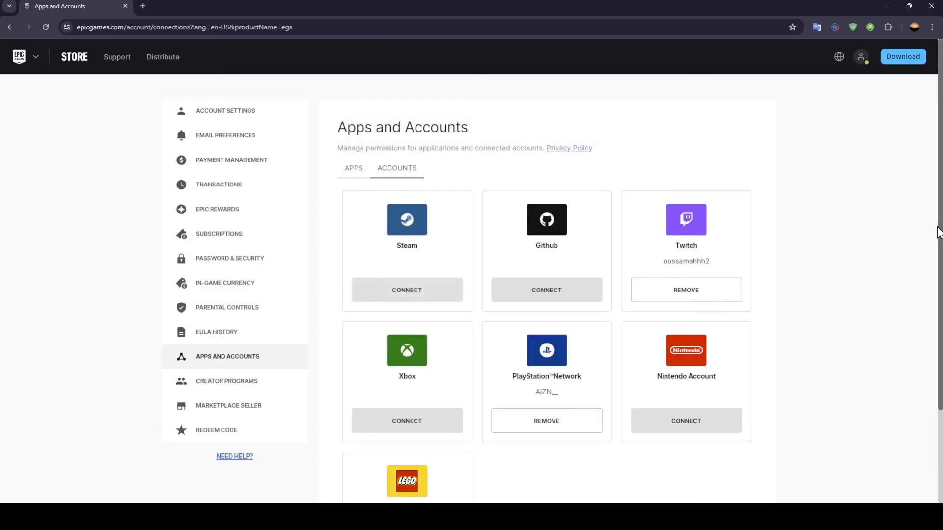
{"action": "scroll", "scroll_direction": "down", "scroll_amount": 3}
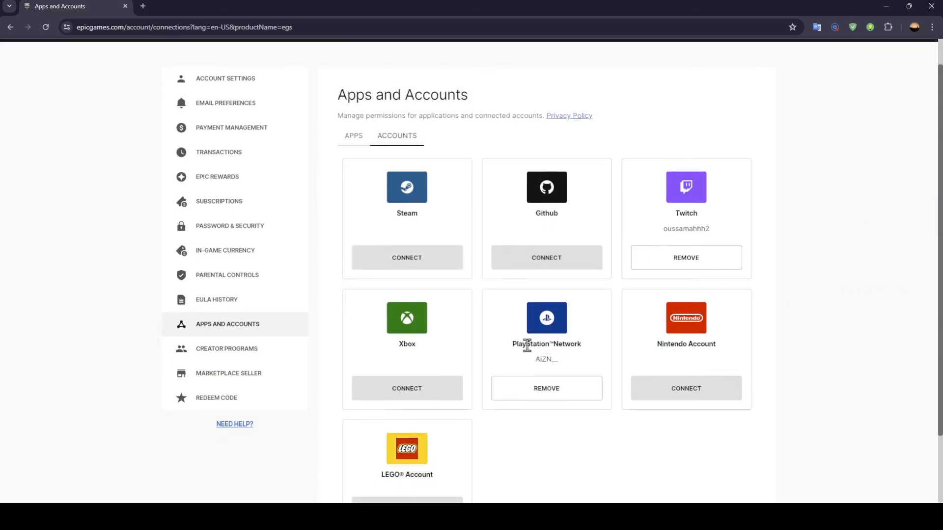
{"action": "mouse_move", "coordinate": [587, 304]}
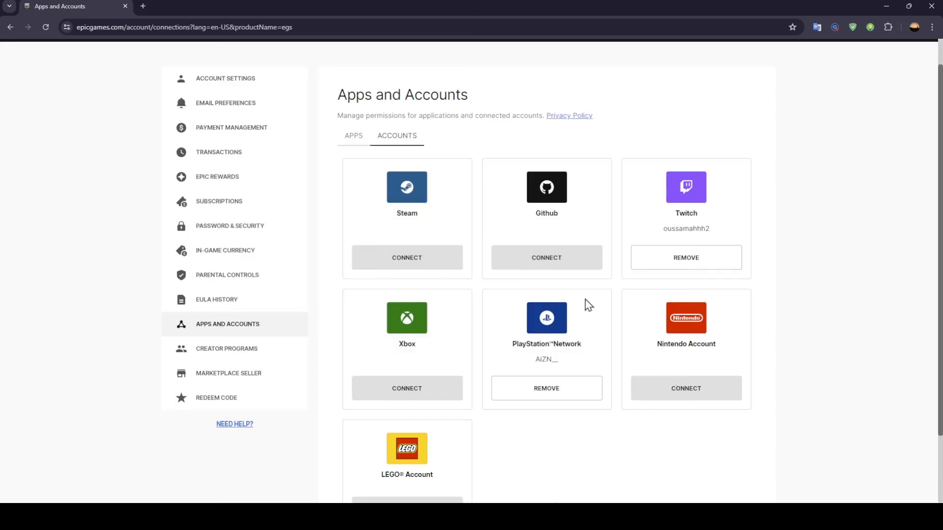
{"action": "mouse_move", "coordinate": [504, 209]}
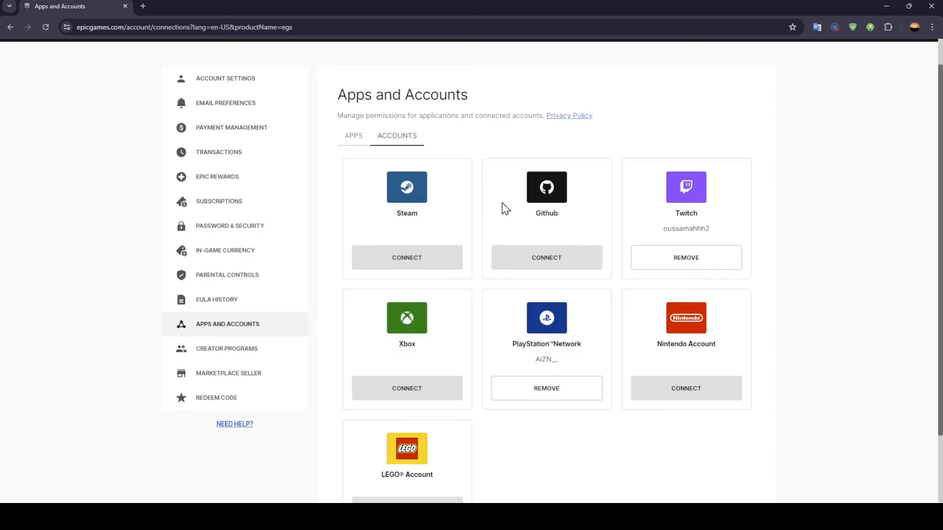
{"action": "mouse_move", "coordinate": [588, 317]}
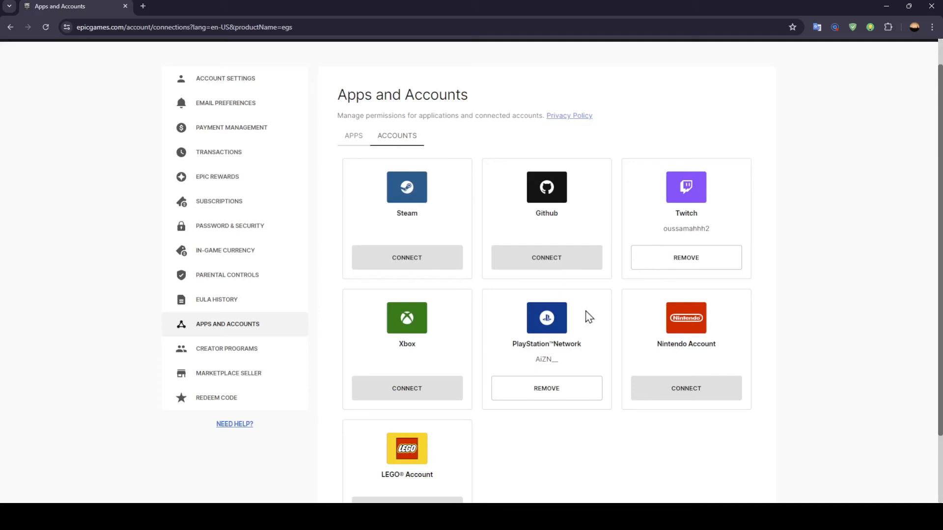
{"action": "mouse_move", "coordinate": [519, 322]}
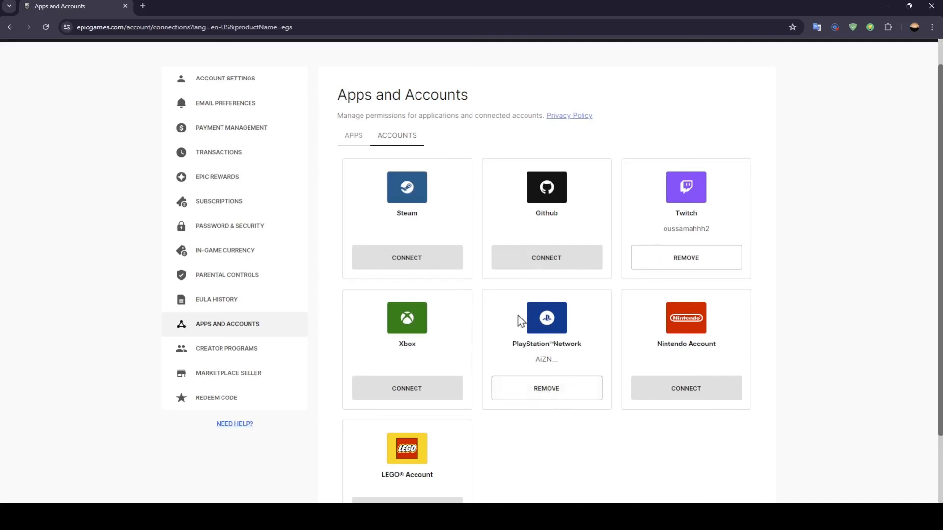
{"action": "mouse_move", "coordinate": [640, 310]}
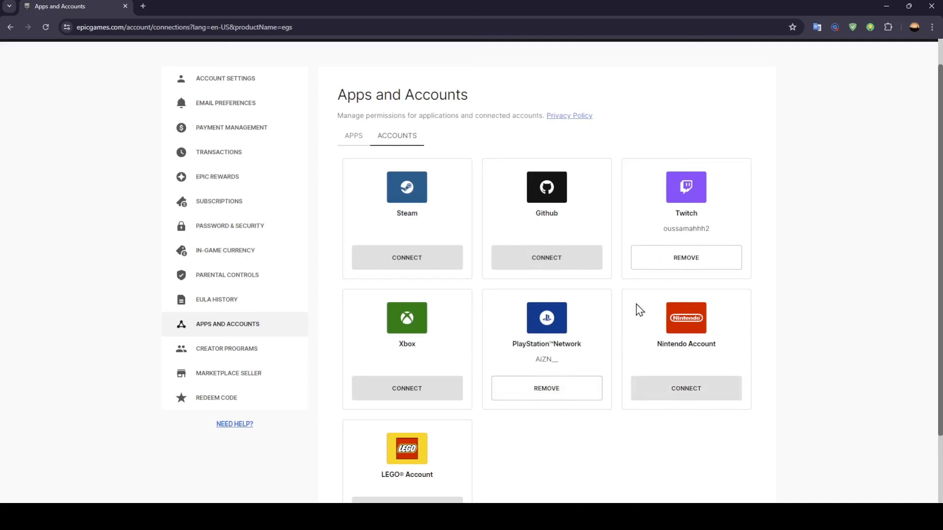
{"action": "mouse_move", "coordinate": [575, 340]}
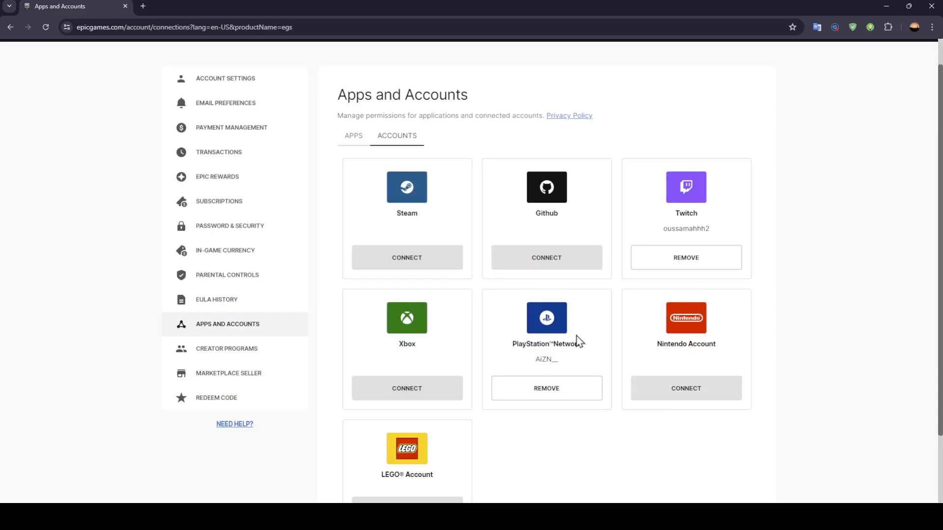
{"action": "mouse_move", "coordinate": [594, 351]}
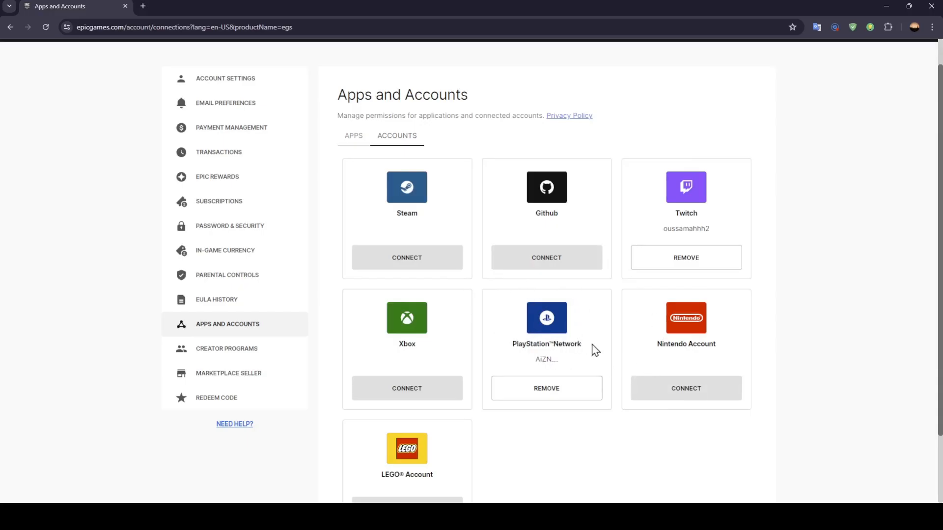
{"action": "mouse_move", "coordinate": [519, 239]}
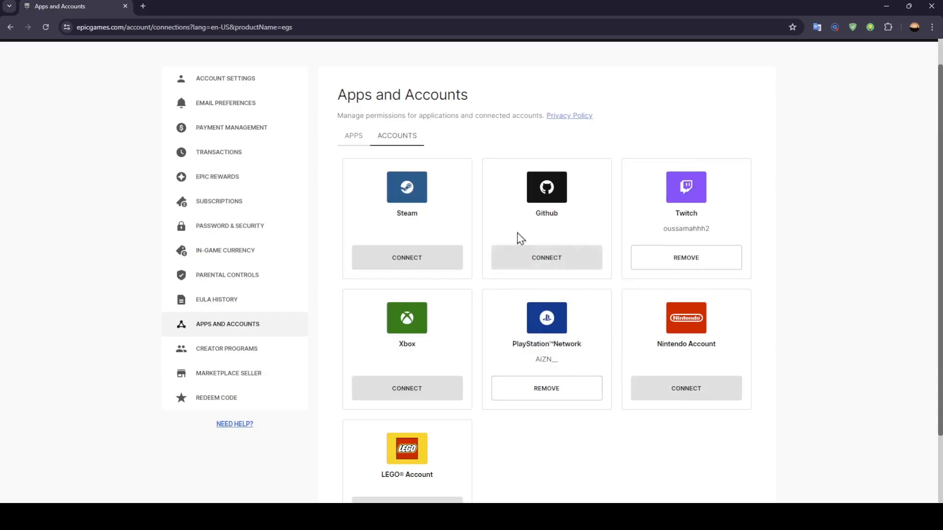
{"action": "mouse_move", "coordinate": [805, 297]}
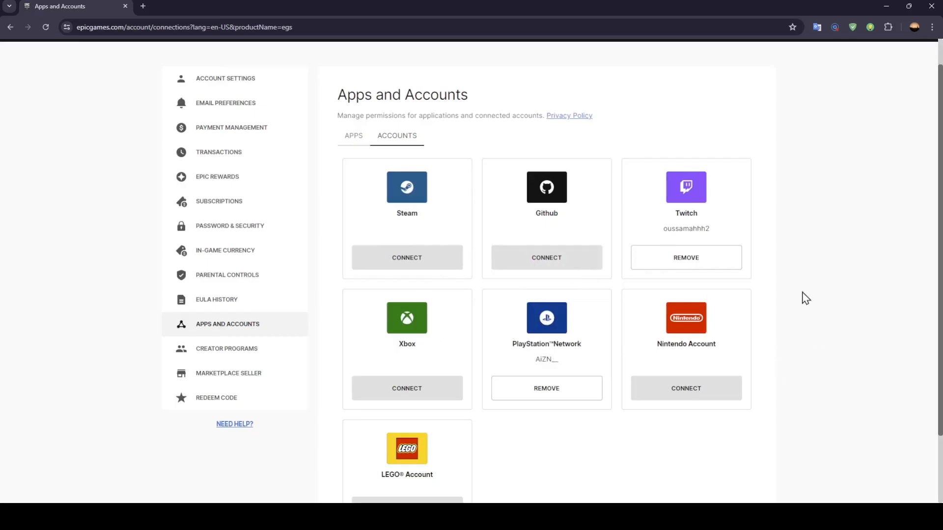